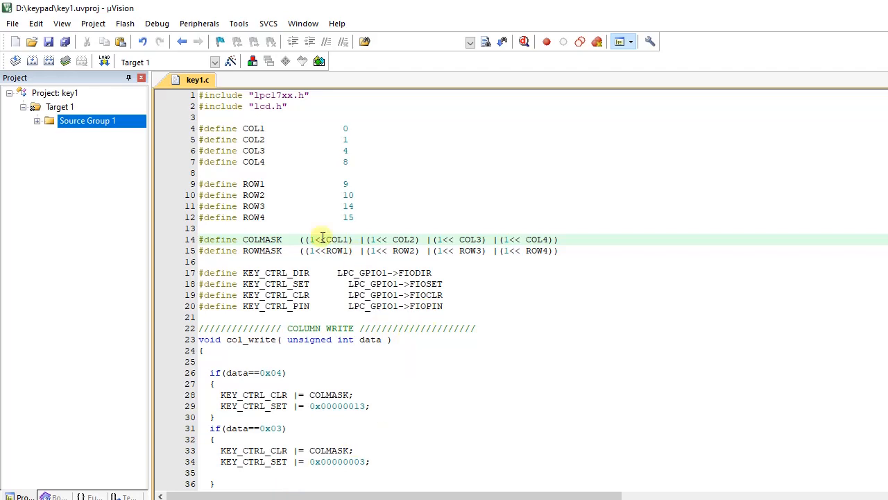
Expand Source Group 1 to show lcd.c and lcd.h among the key1 project files.
left_click(88, 120)
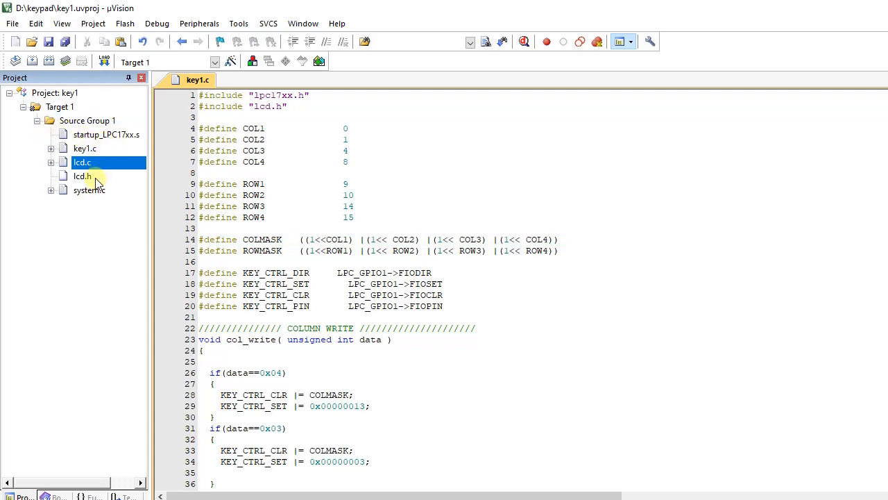
left_click(82, 175)
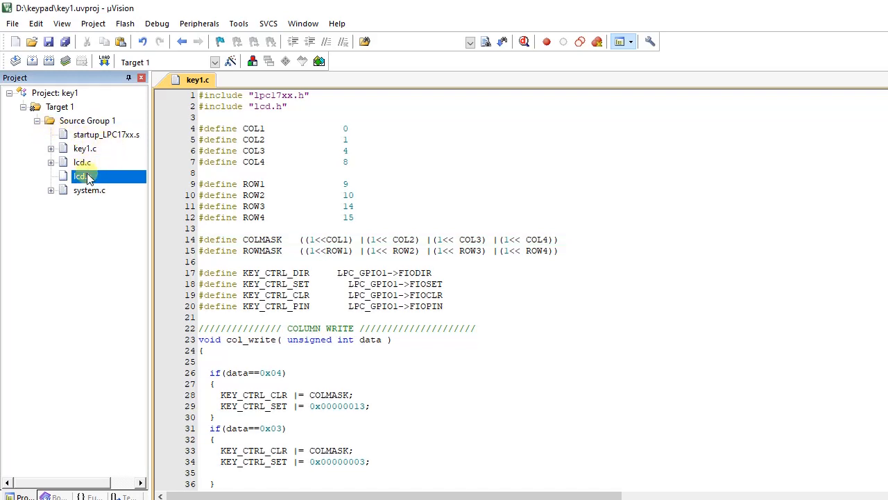
left_click(83, 175)
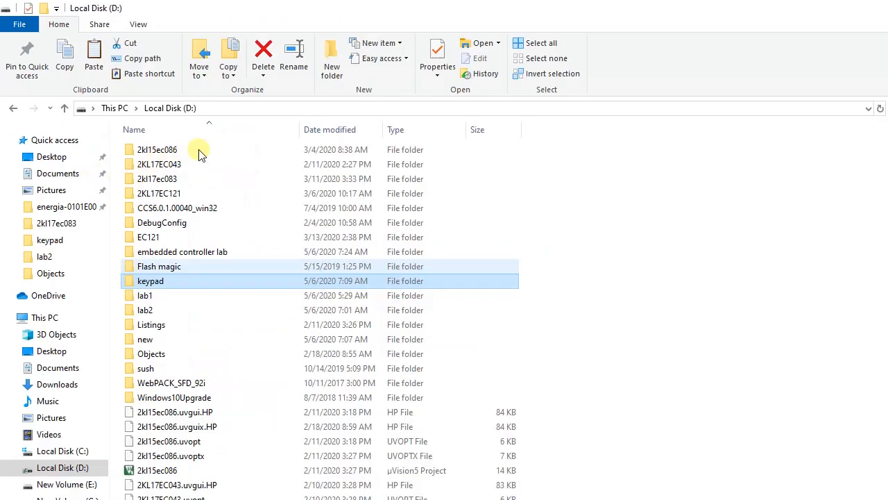
mouse_move(280, 383)
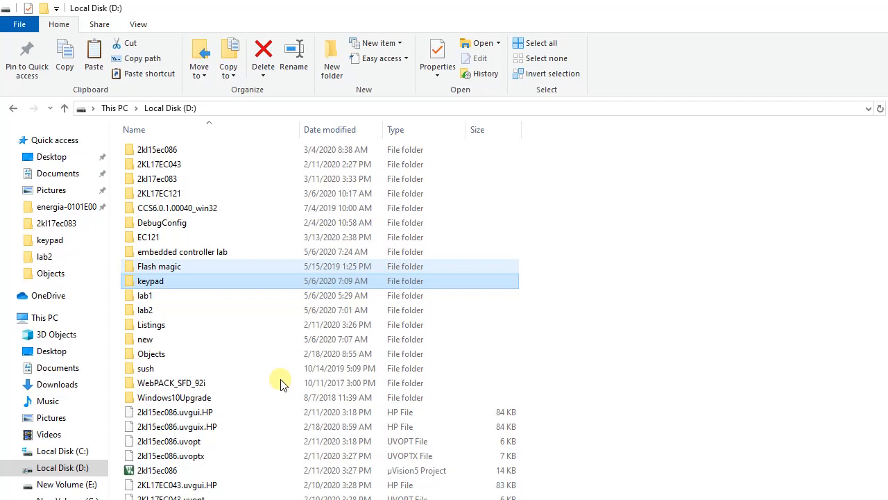
mouse_move(237, 247)
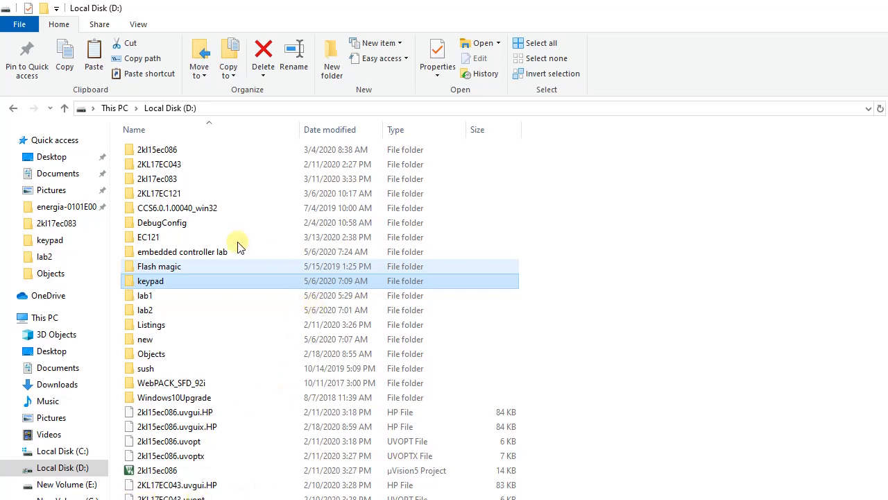
mouse_move(222, 272)
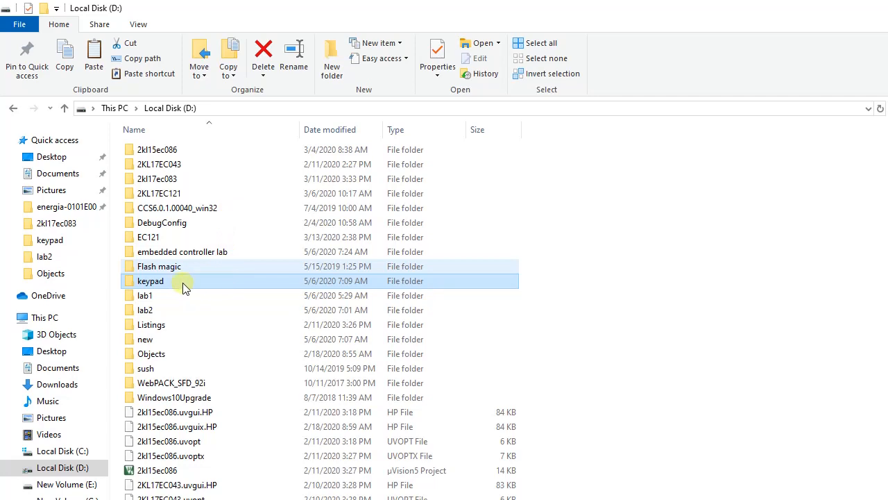
left_click(159, 267)
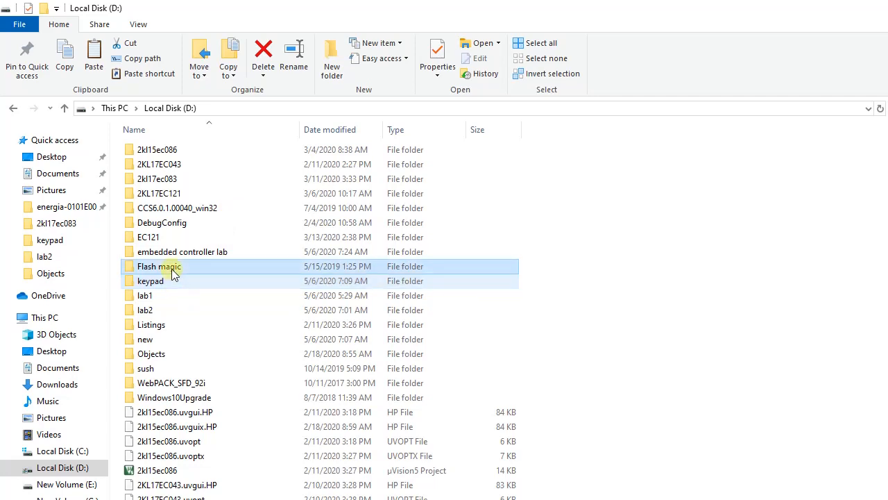
left_click(173, 280)
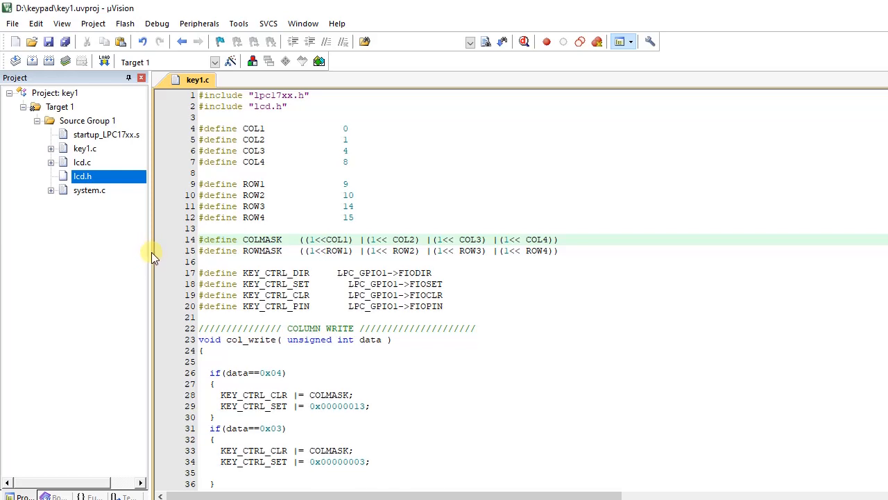
mouse_move(173, 242)
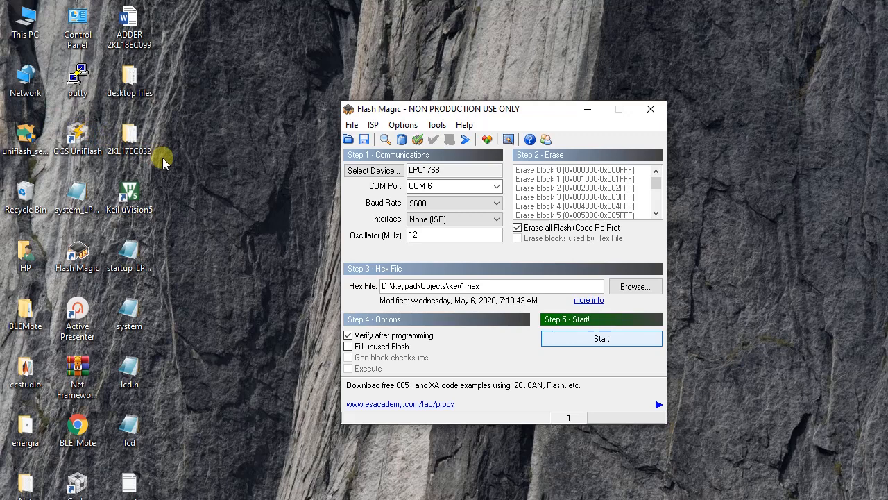
mouse_move(317, 220)
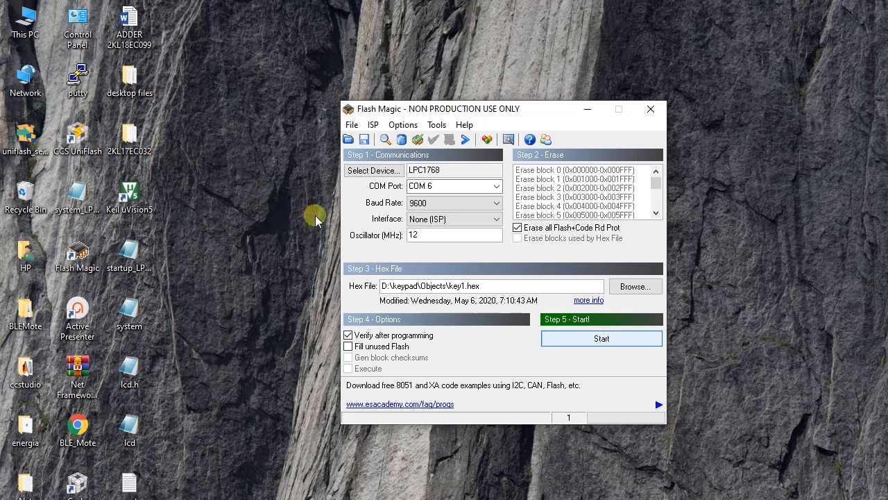
mouse_move(427, 488)
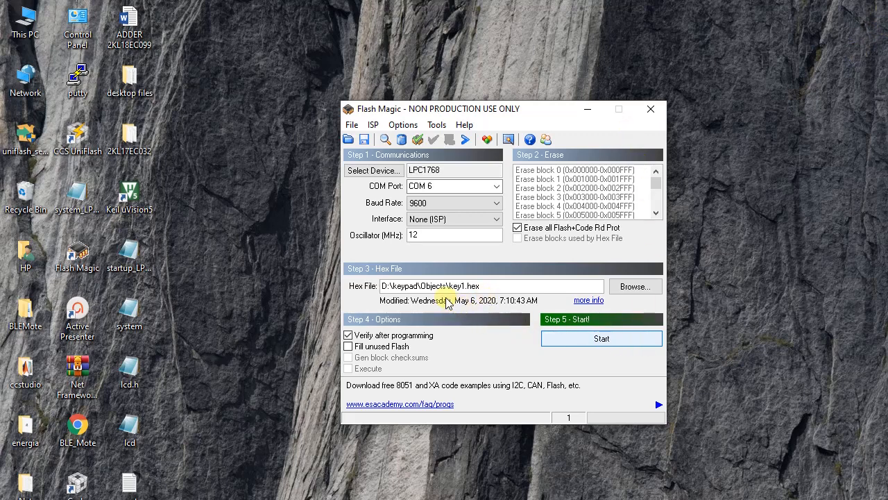
double_click(471, 286)
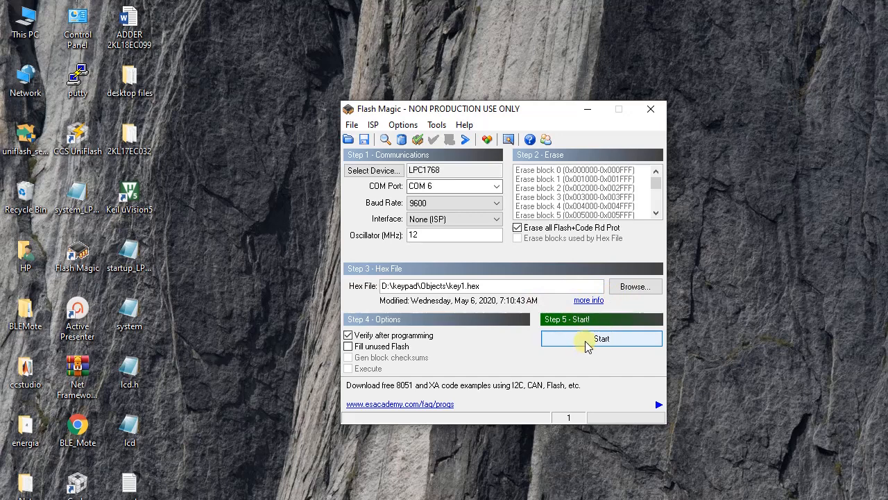
Start programming key1.hex to the LPC1768 and dismiss the 'Unable to communicate' error.
left_click(601, 339)
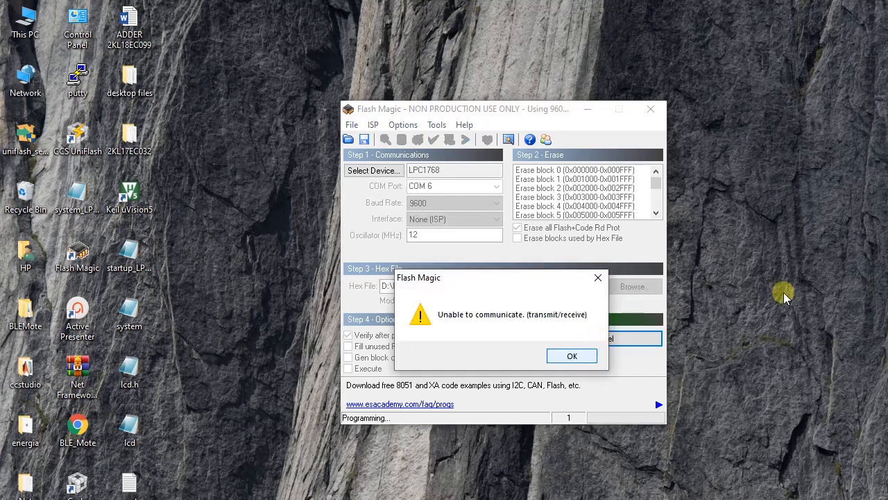
mouse_move(780, 308)
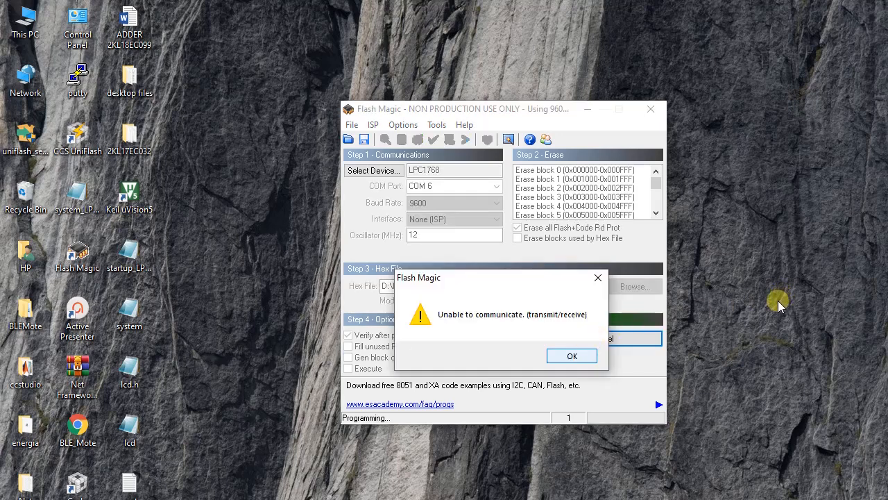
mouse_move(774, 316)
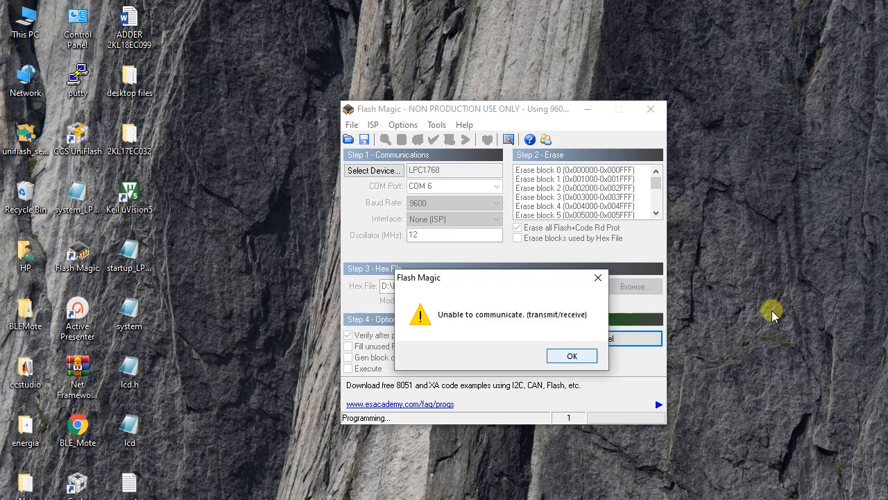
mouse_move(743, 364)
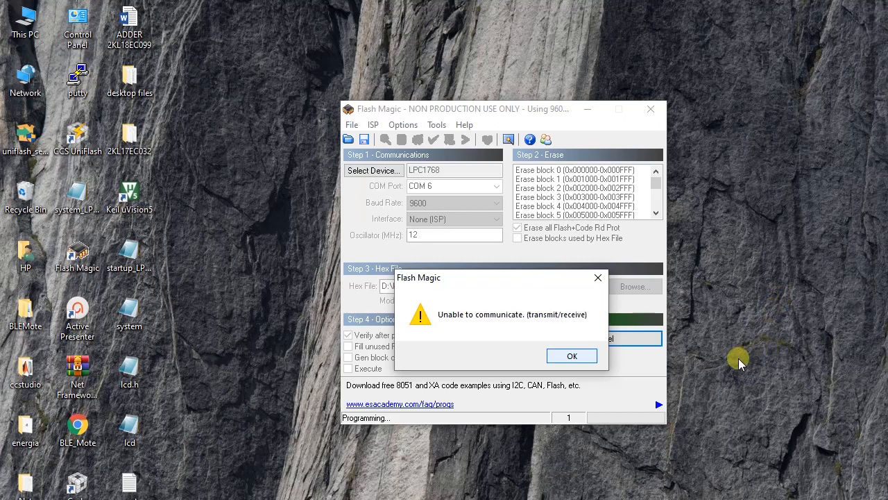
left_click(571, 355)
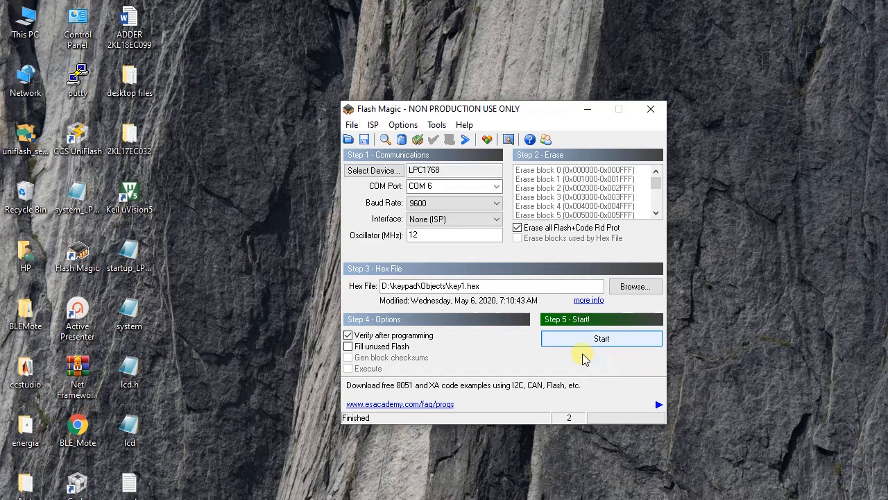
mouse_move(489, 380)
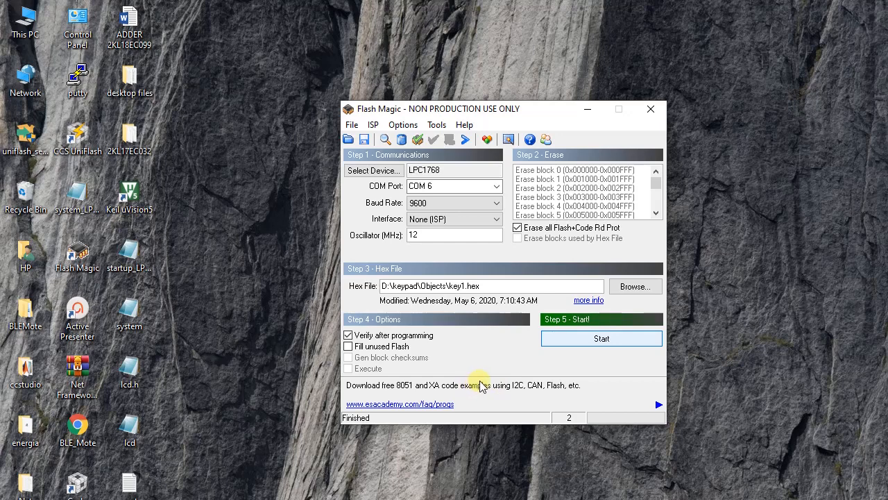
mouse_move(517, 370)
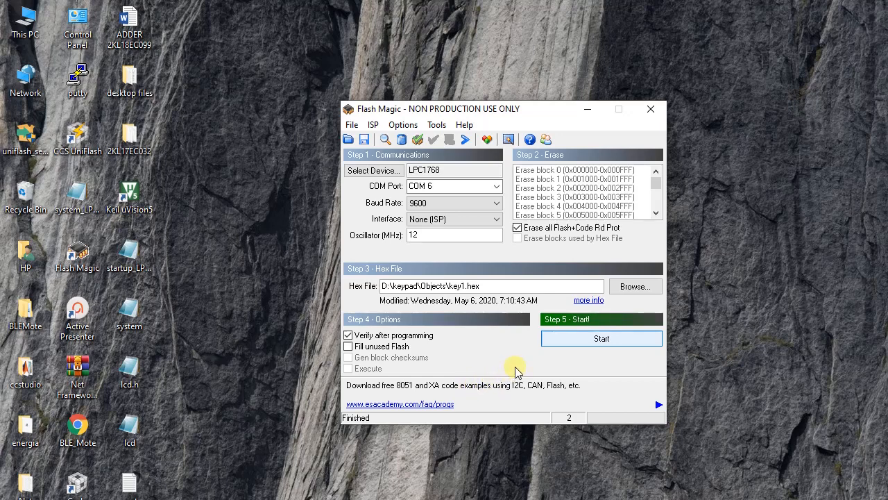